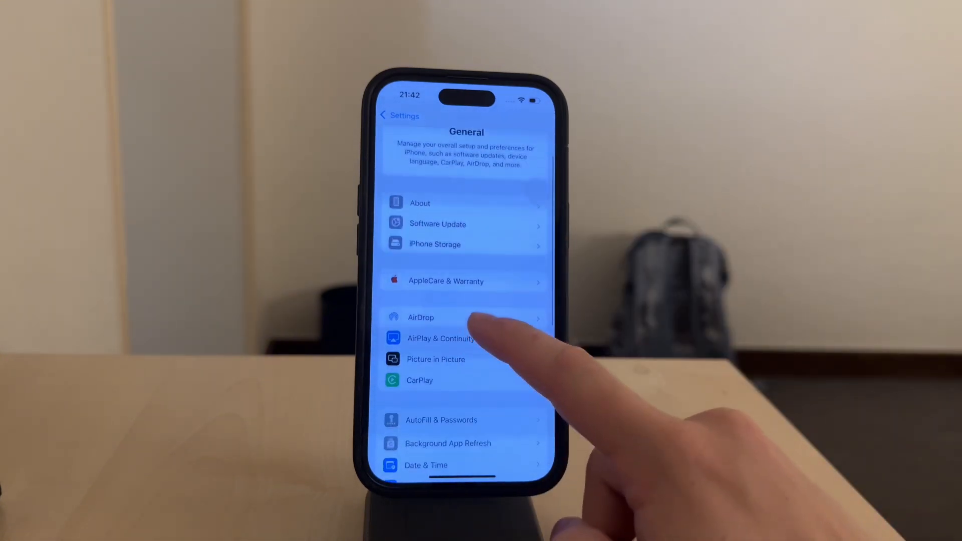
Scroll the General settings to reach the Background App Refresh entry
scroll(down, 3)
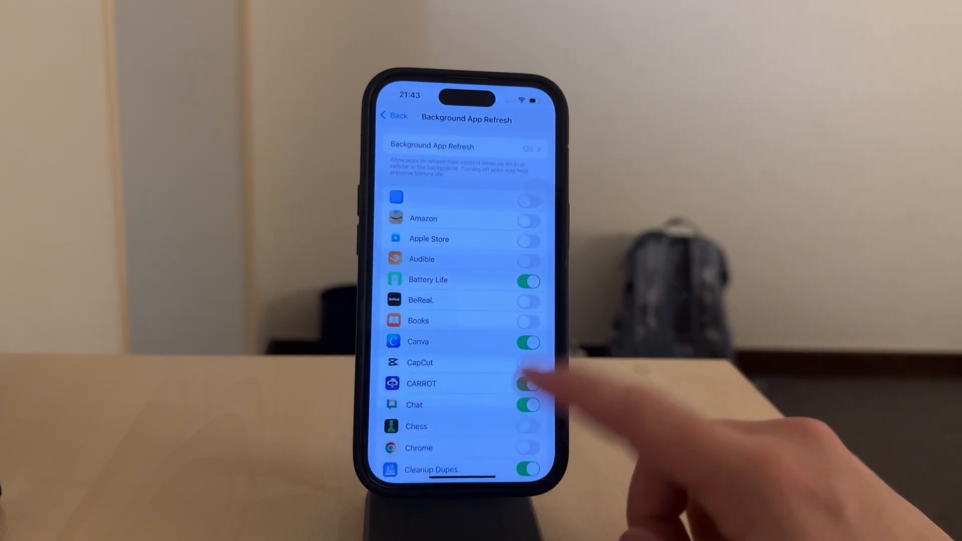
Scroll through the per-app list to reach toggles such as Dropbox
scroll(down, 3)
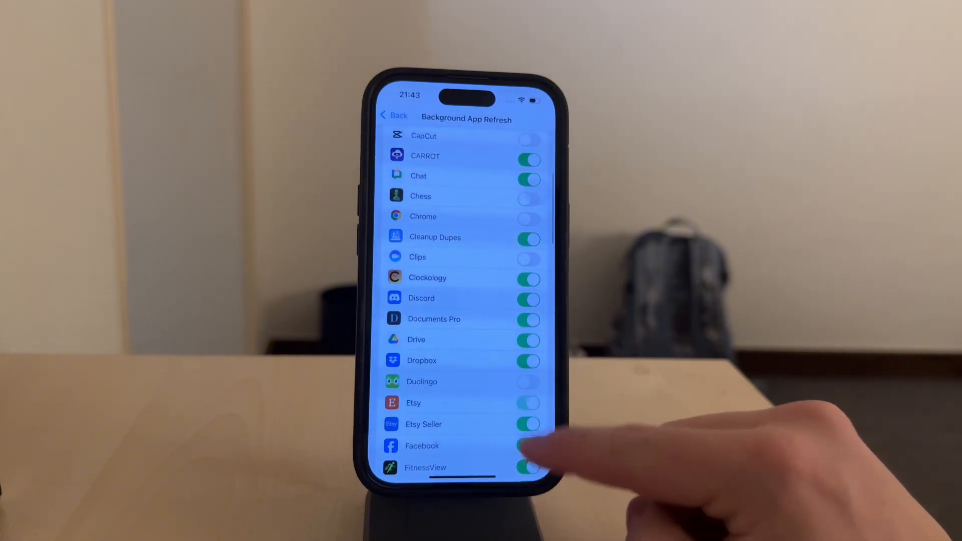
scroll(down, 3)
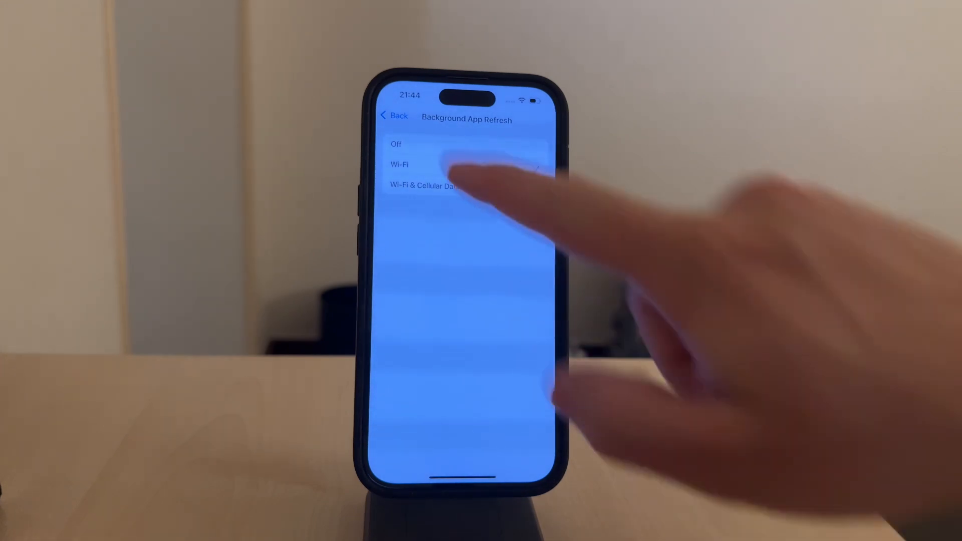
Limit background refresh to Wi-Fi only and return to the General settings
click(398, 164)
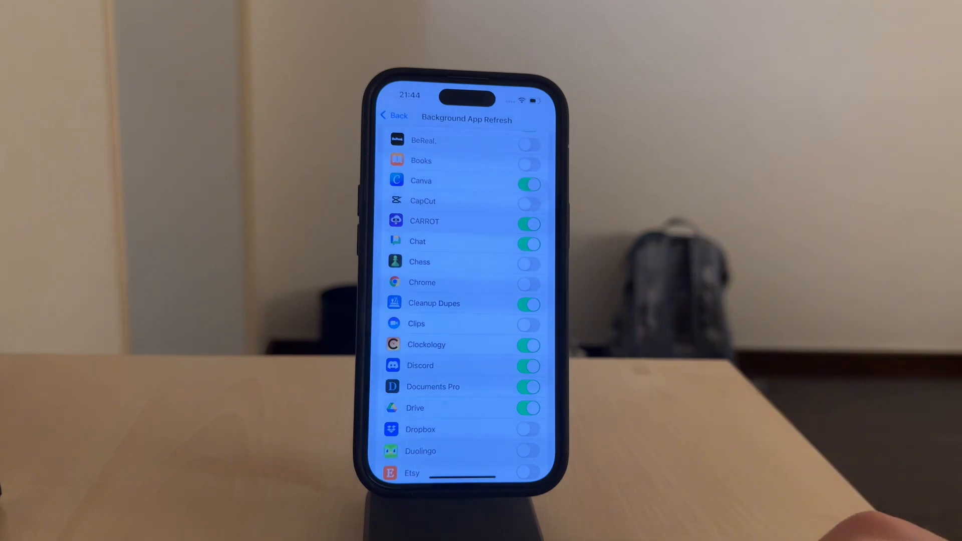
click(394, 116)
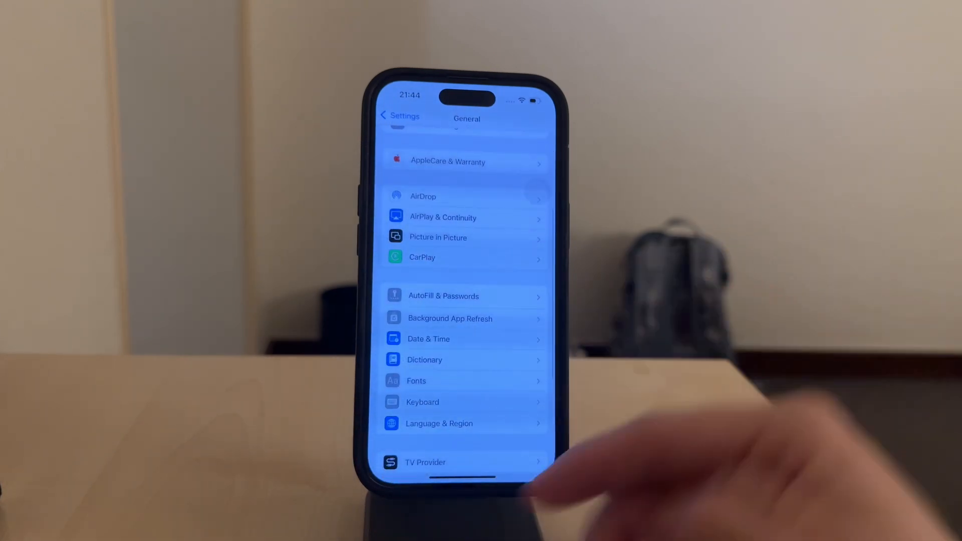